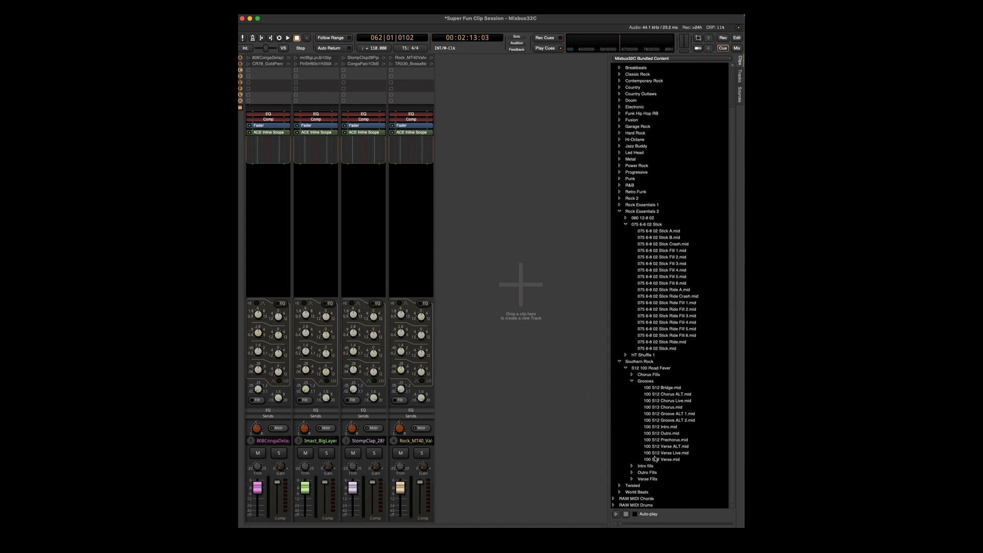
mouse_move(662, 462)
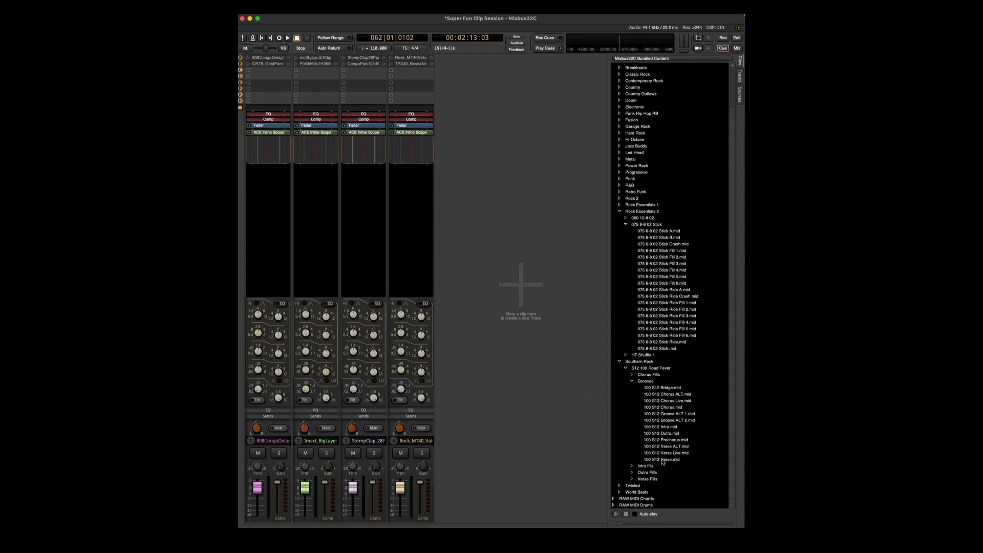
Drop the 100 S12 Verse groove into row C as a new MIDI cue track.
click(663, 458)
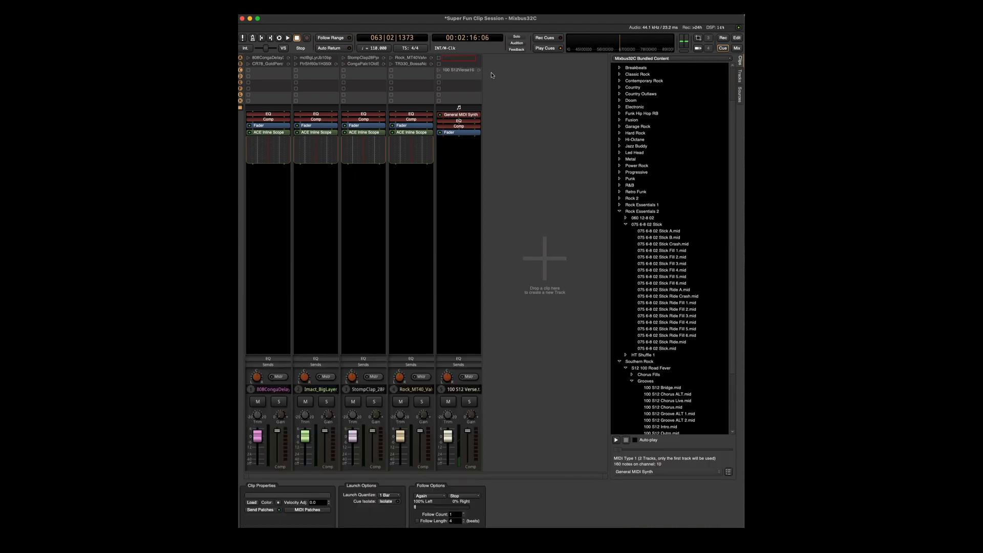
mouse_move(441, 69)
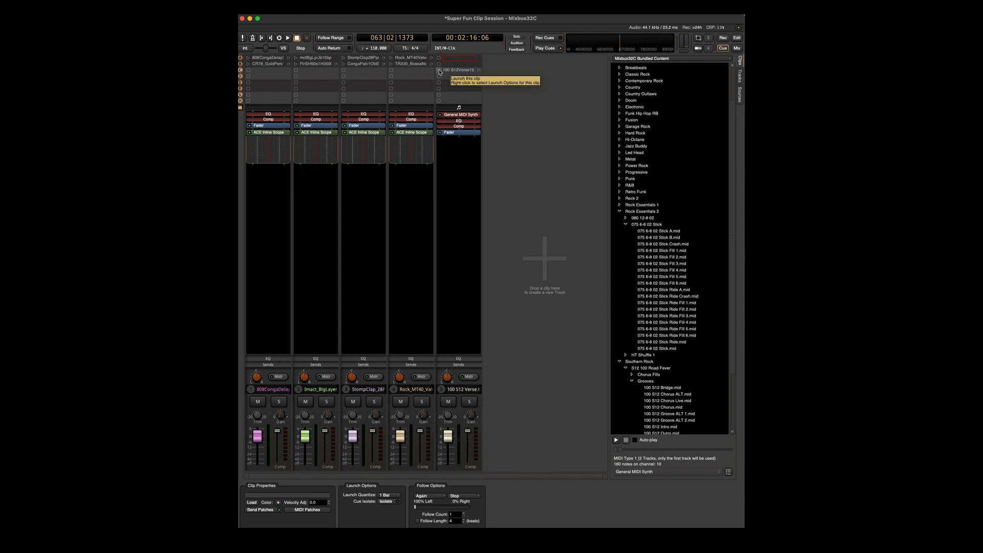
Add three General MIDI Synth MIDI tracks shown on the cue page.
click(438, 70)
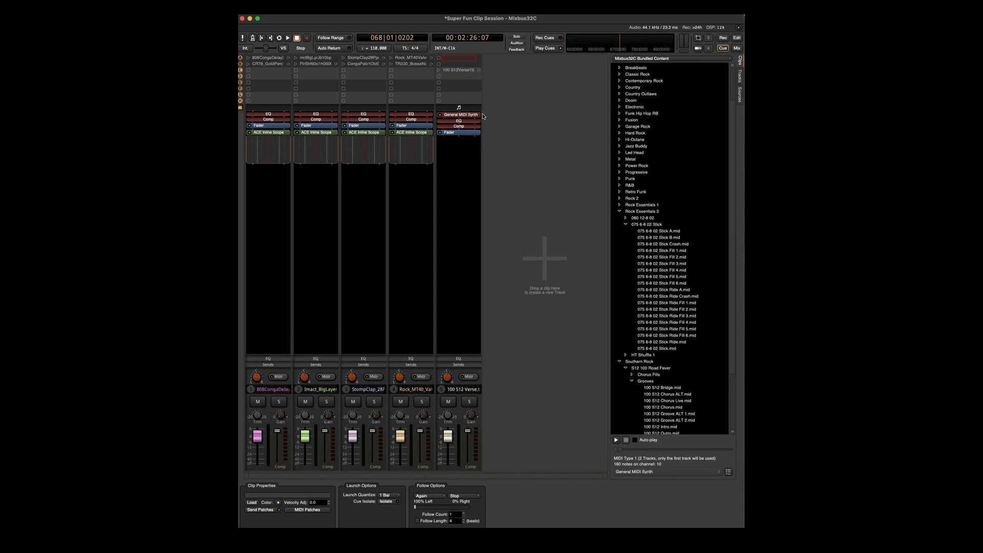
mouse_move(513, 159)
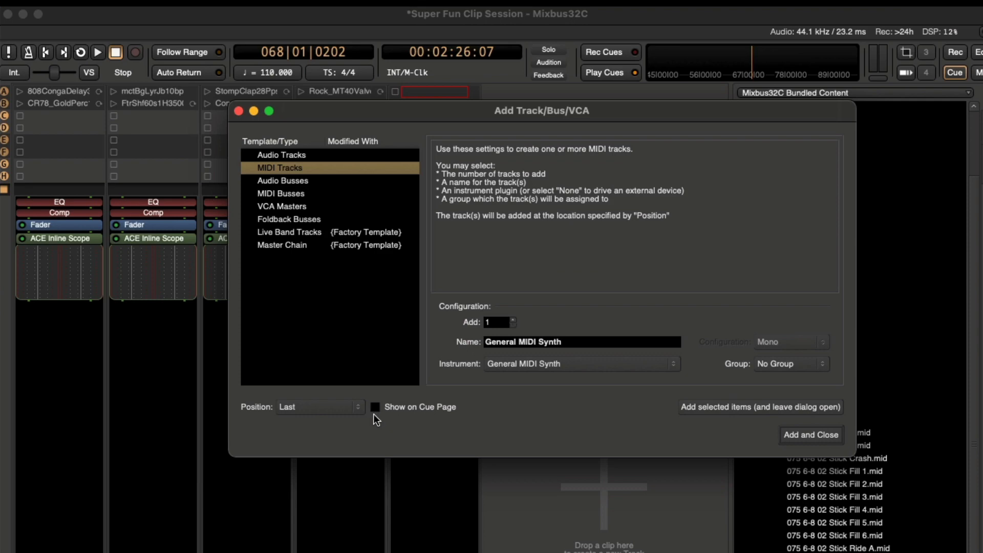
click(809, 434)
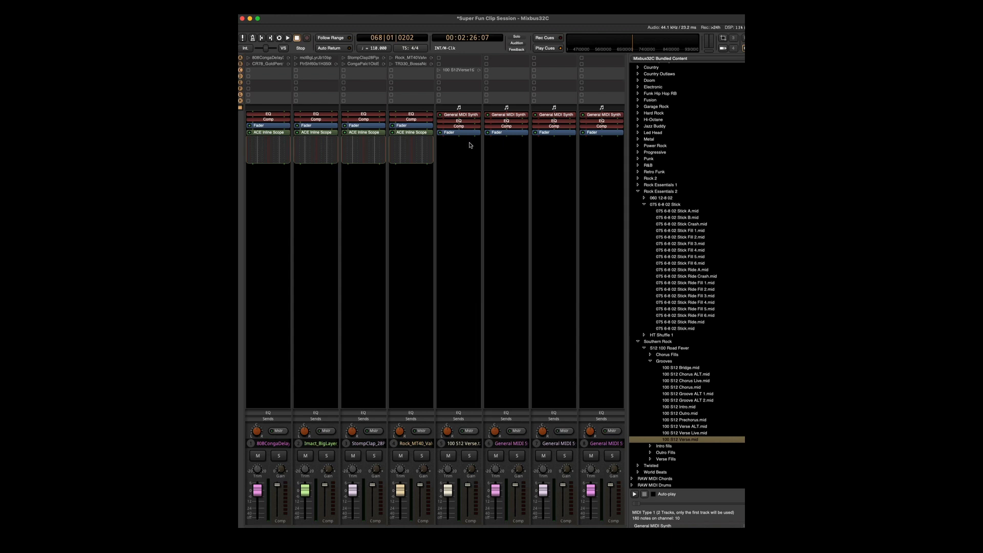
mouse_move(684, 391)
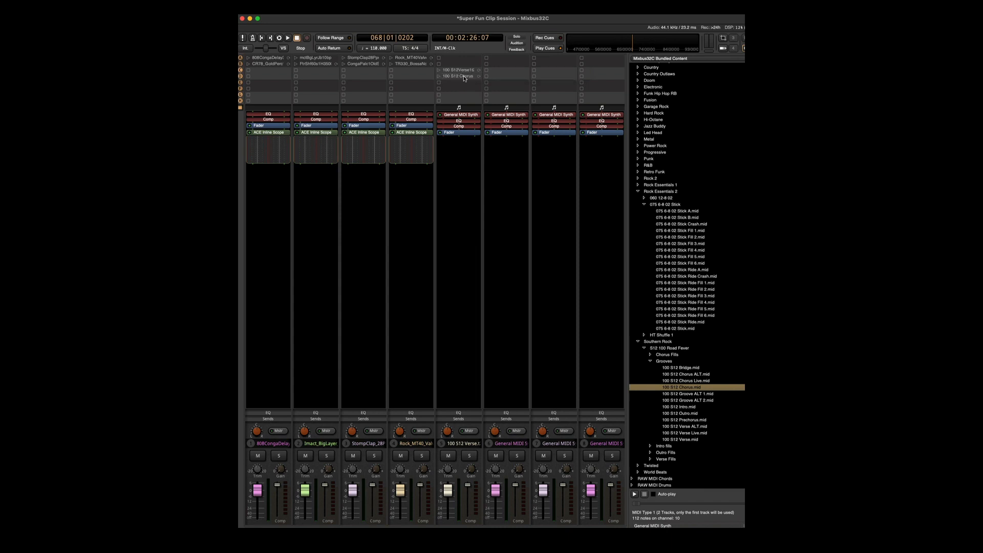
Place the 100 S12 Chorus and Bridge grooves in rows D and E, then launch a clip.
click(674, 368)
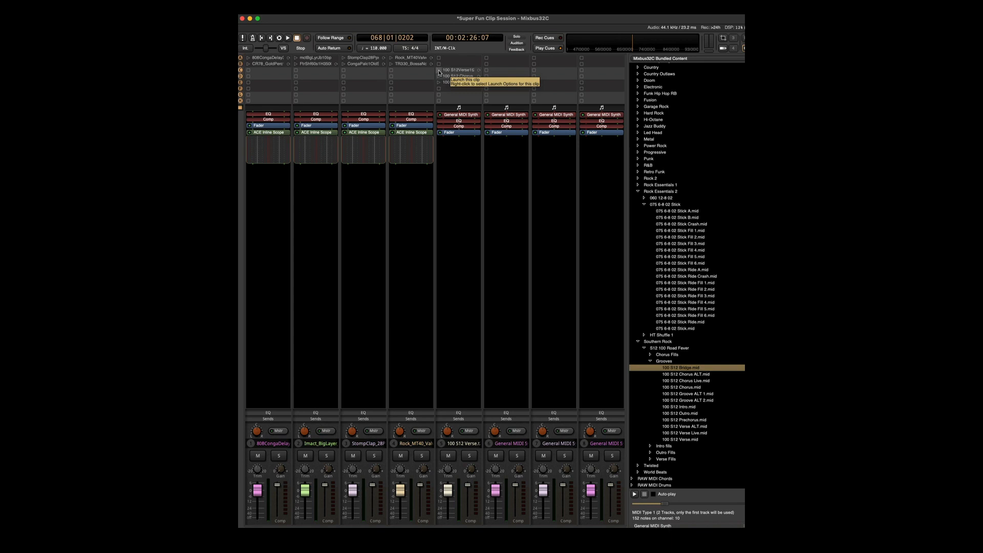
click(287, 36)
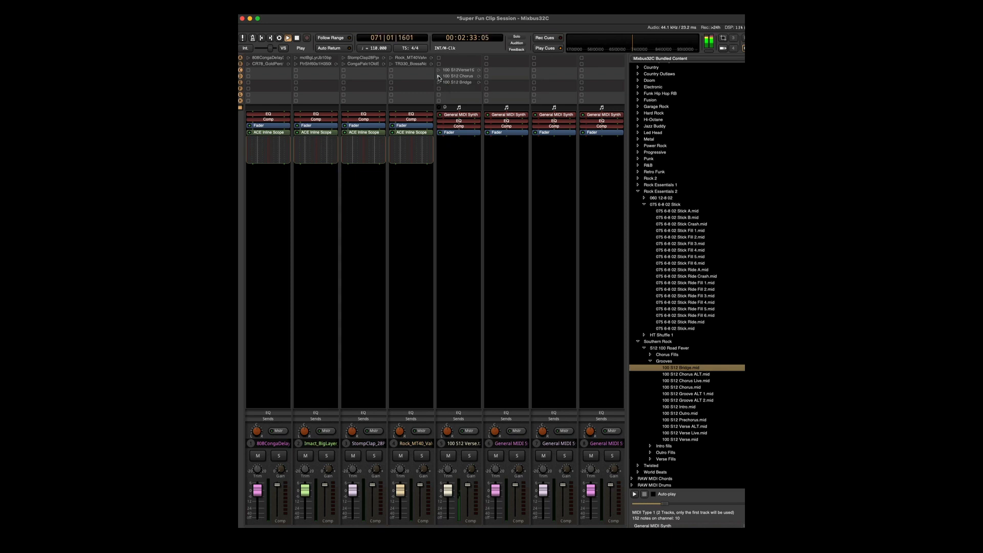
mouse_move(438, 83)
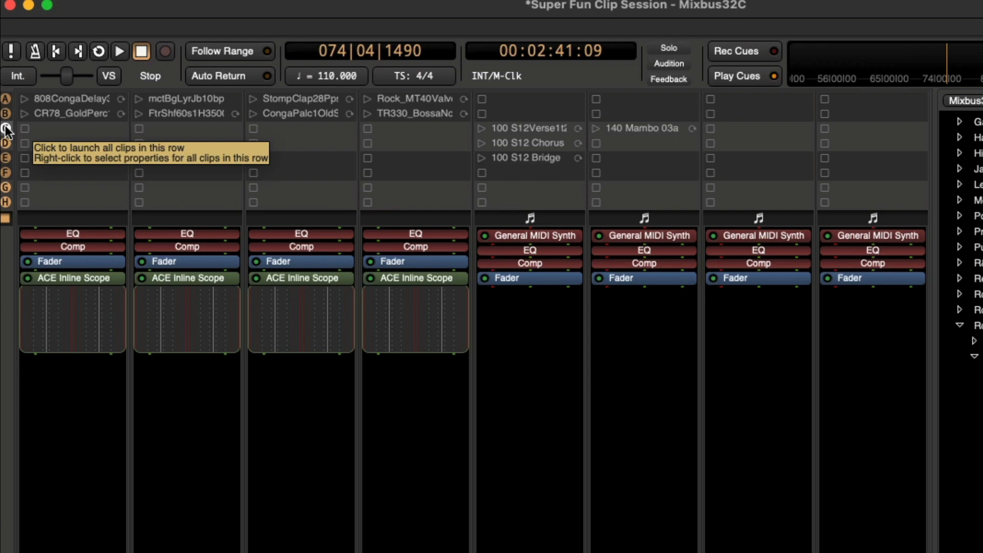
Launch row C, place the Mambo and Intro Fill 2 clips, then stop that track.
click(120, 50)
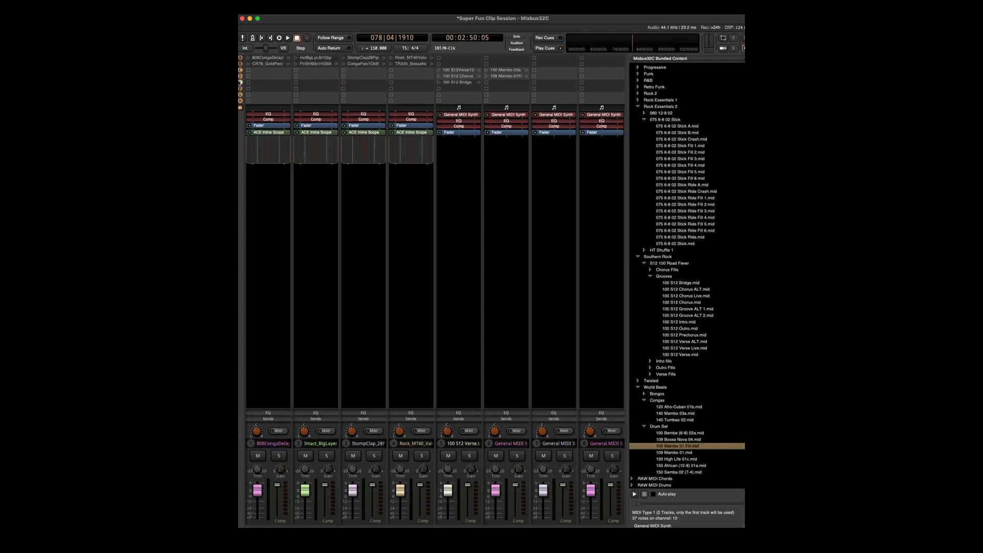
click(287, 37)
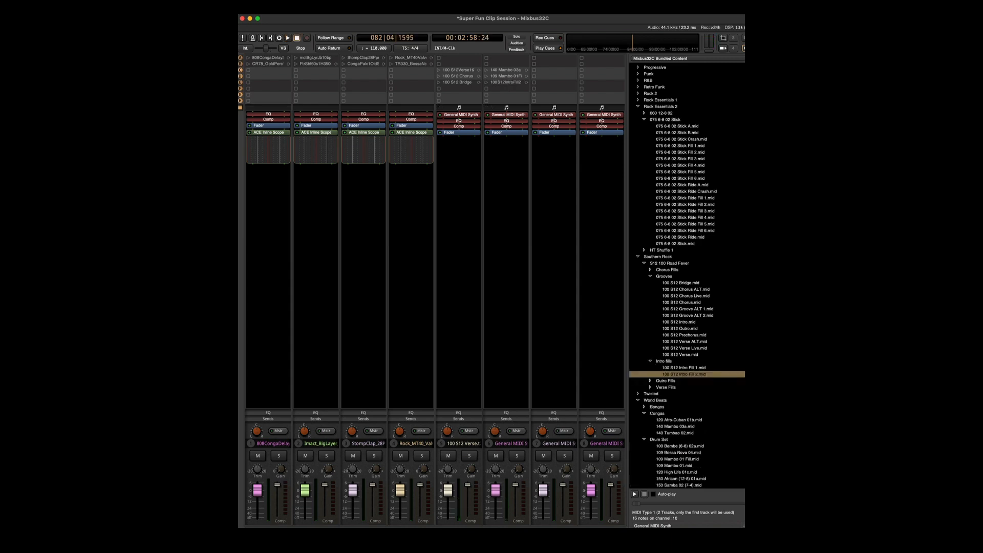
mouse_move(247, 83)
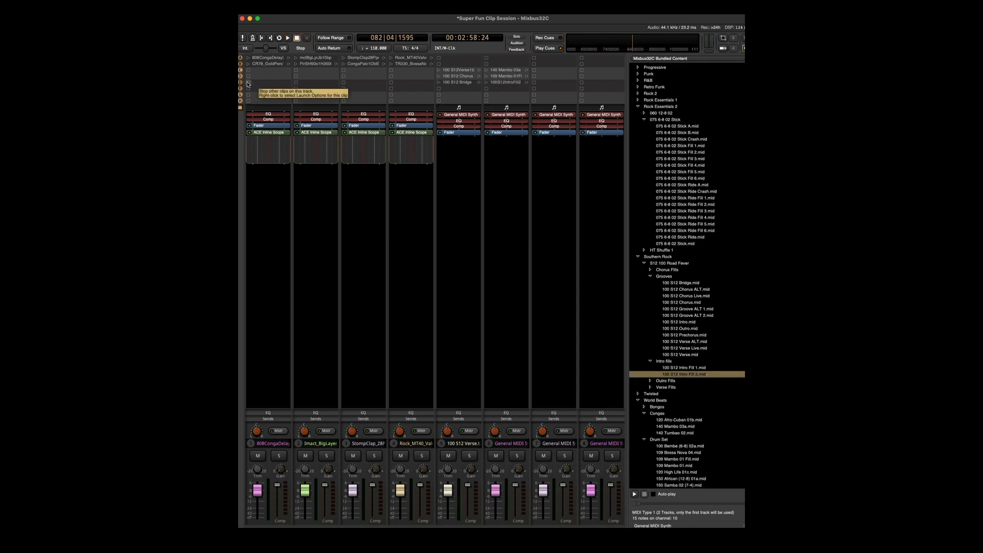
click(288, 38)
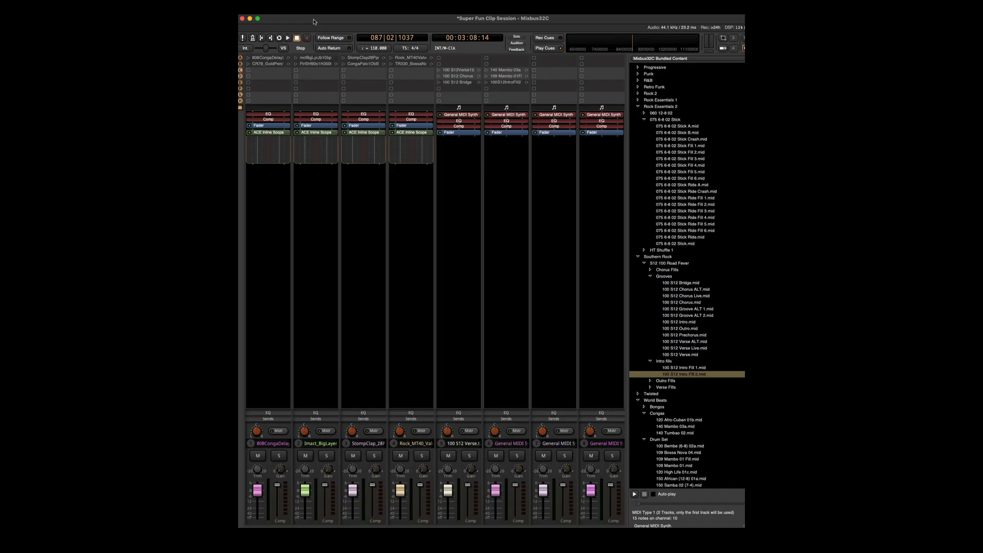
mouse_move(446, 165)
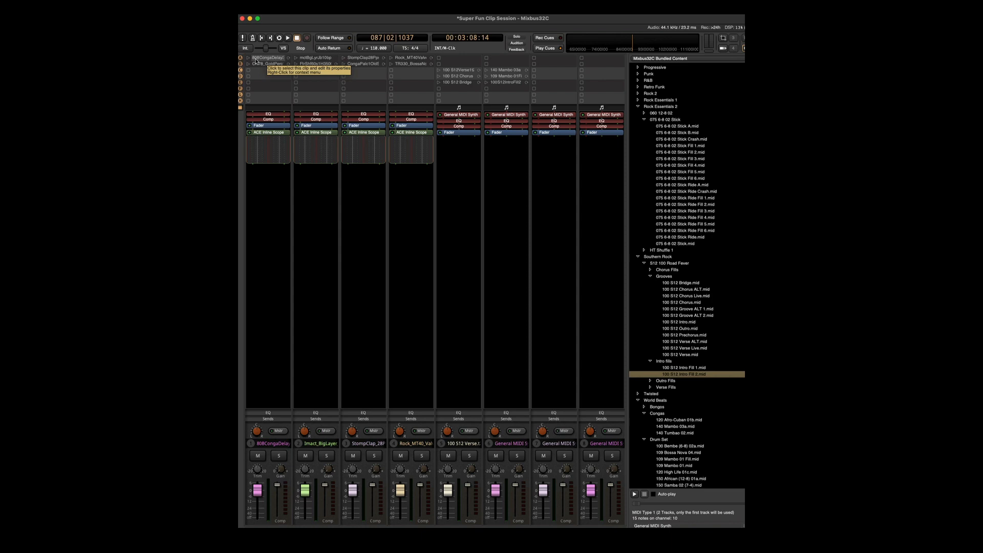
mouse_move(240, 62)
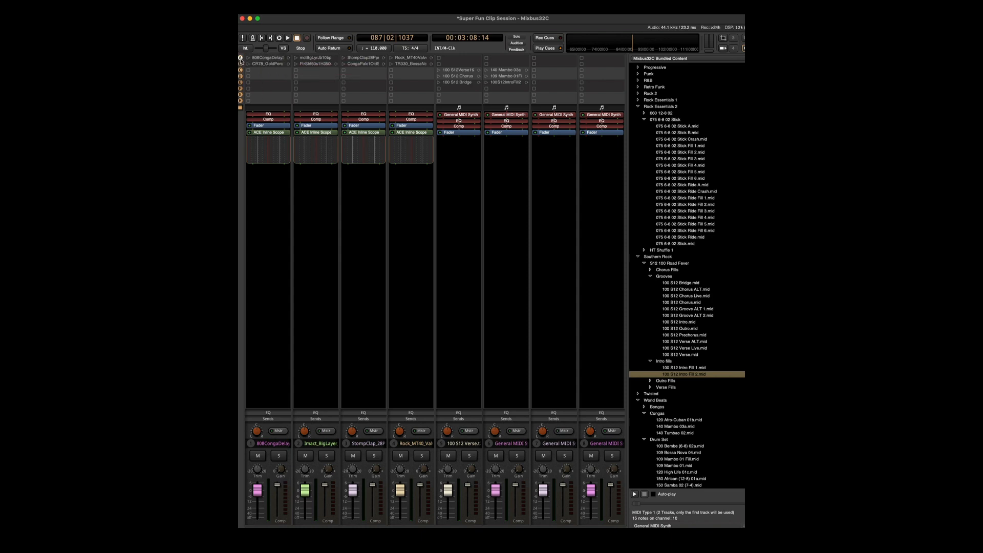
mouse_move(241, 59)
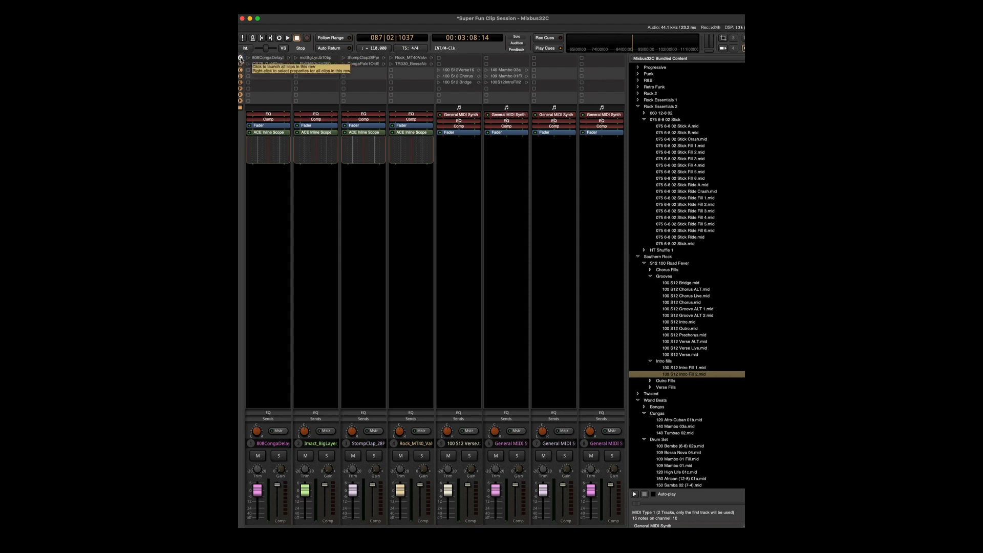